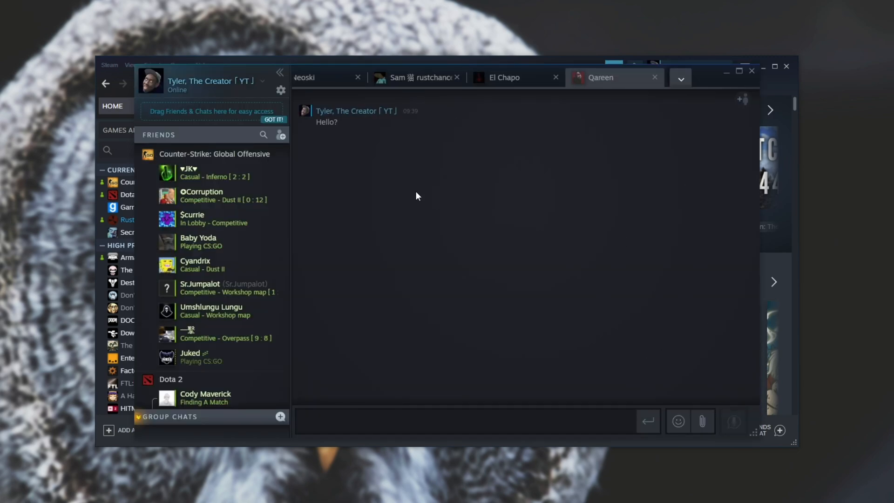
{"action": "mouse_move", "coordinate": [281, 91]}
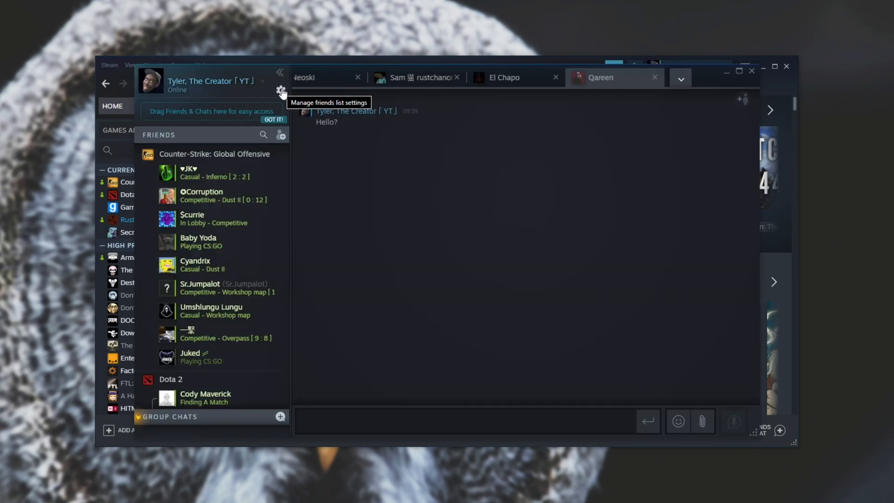
Open the Friends panel's settings and go to the Notifications page.
{"action": "left_click", "coordinate": [282, 91]}
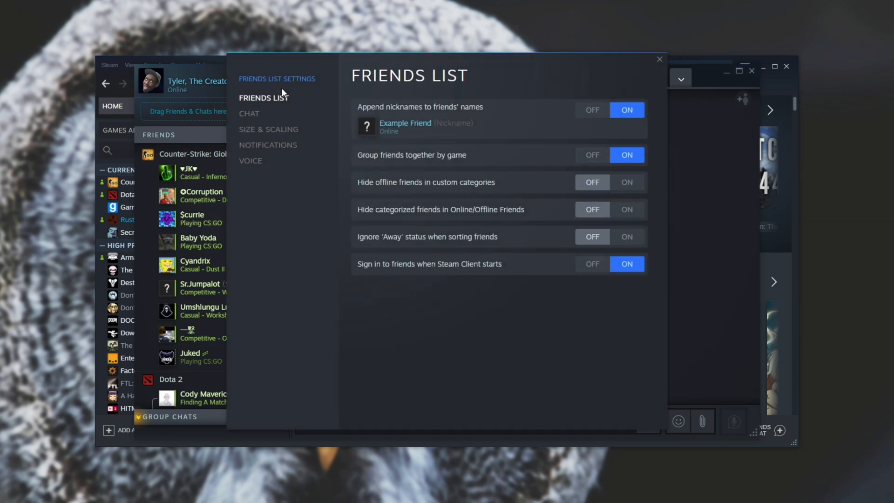
{"action": "left_click", "coordinate": [267, 145]}
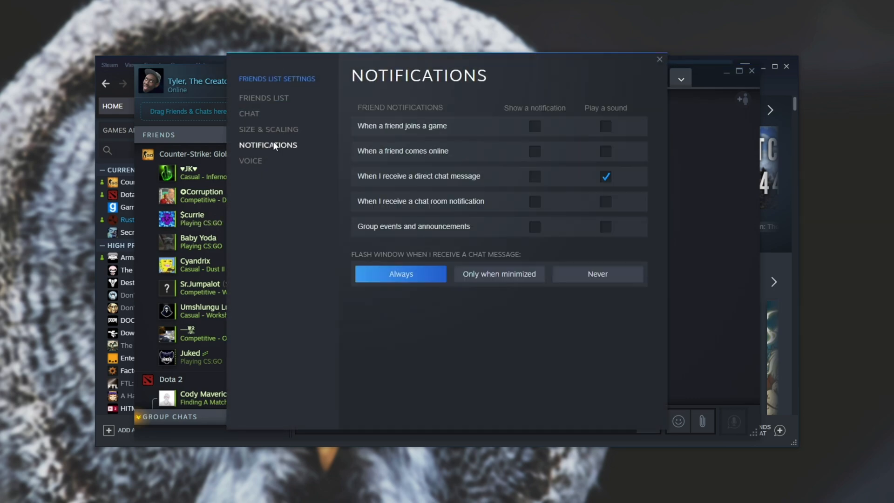
{"action": "mouse_move", "coordinate": [535, 137]}
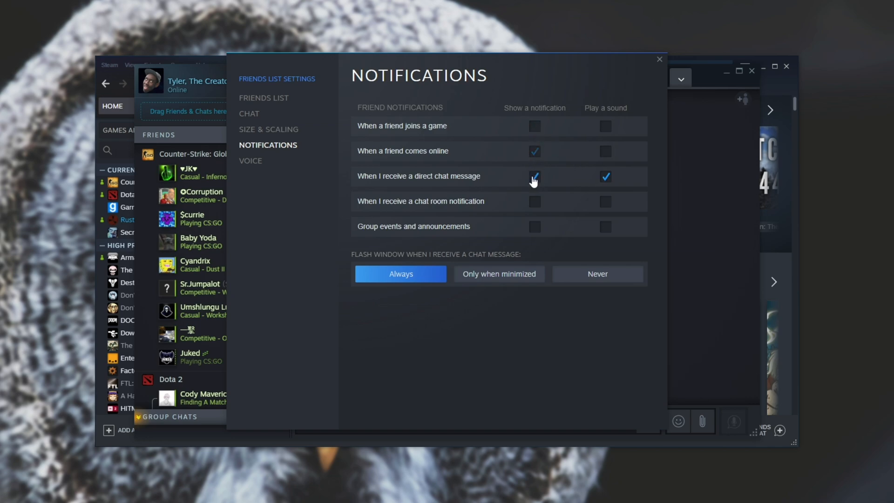
{"action": "left_click", "coordinate": [533, 150]}
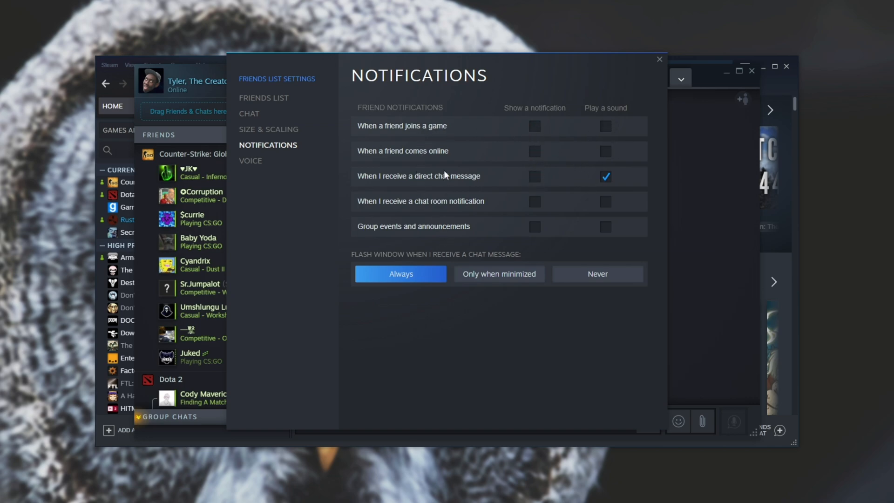
{"action": "left_click", "coordinate": [604, 176]}
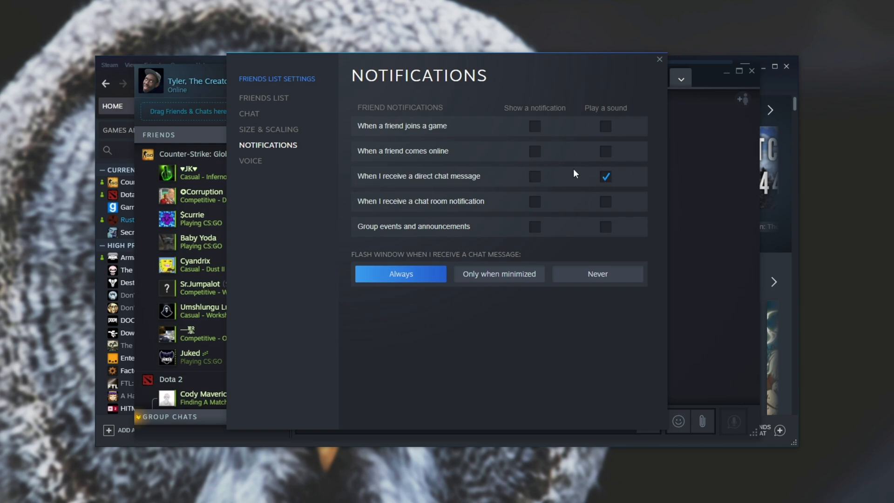
{"action": "mouse_move", "coordinate": [430, 135]}
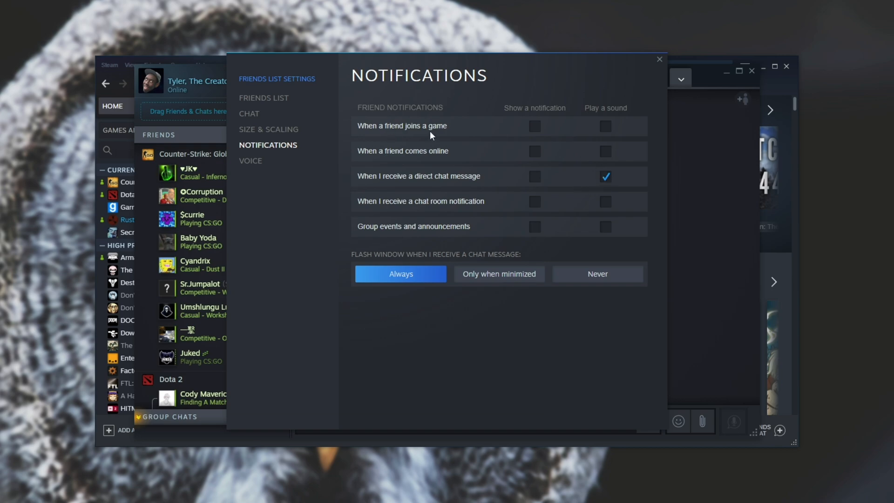
{"action": "mouse_move", "coordinate": [455, 165]}
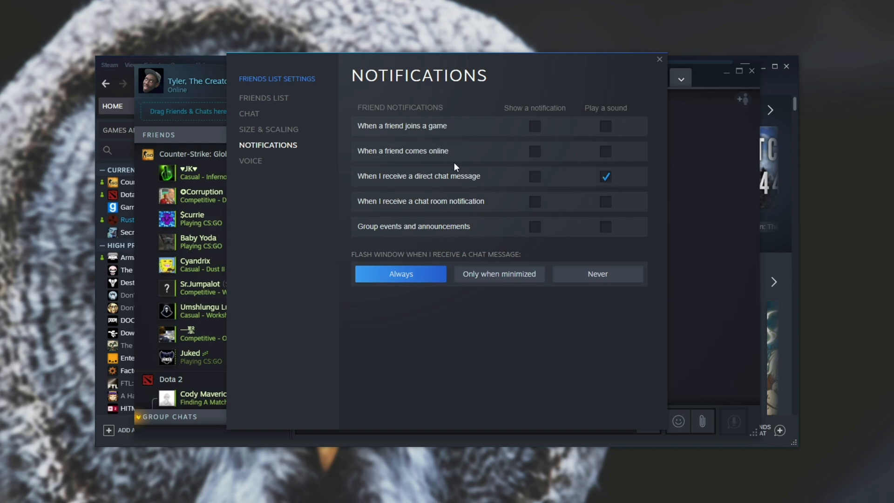
{"action": "mouse_move", "coordinate": [452, 63]}
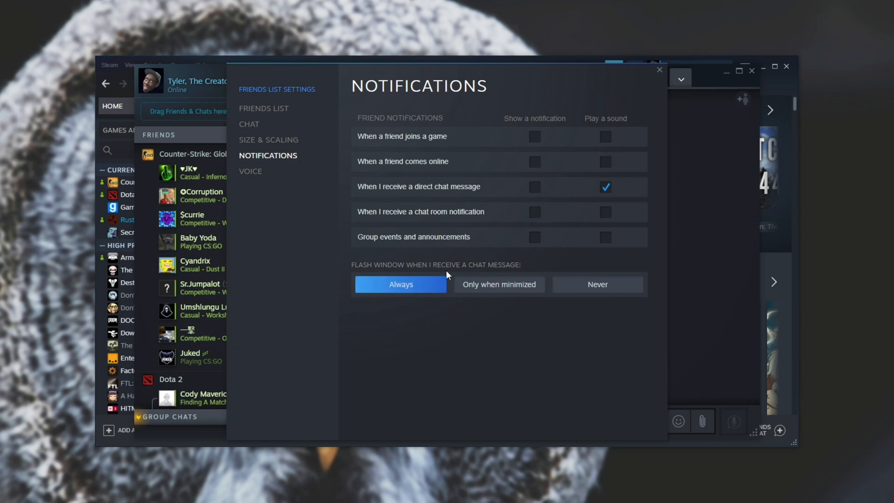
{"action": "mouse_move", "coordinate": [386, 275]}
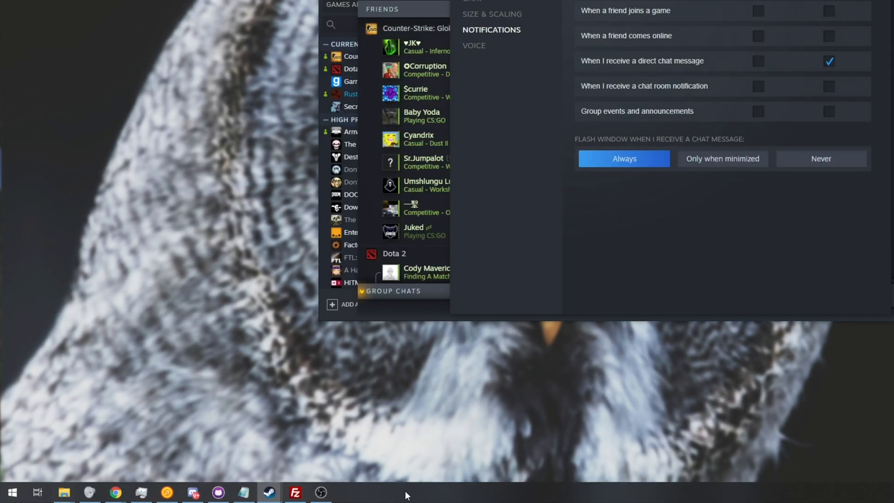
{"action": "mouse_move", "coordinate": [437, 496]}
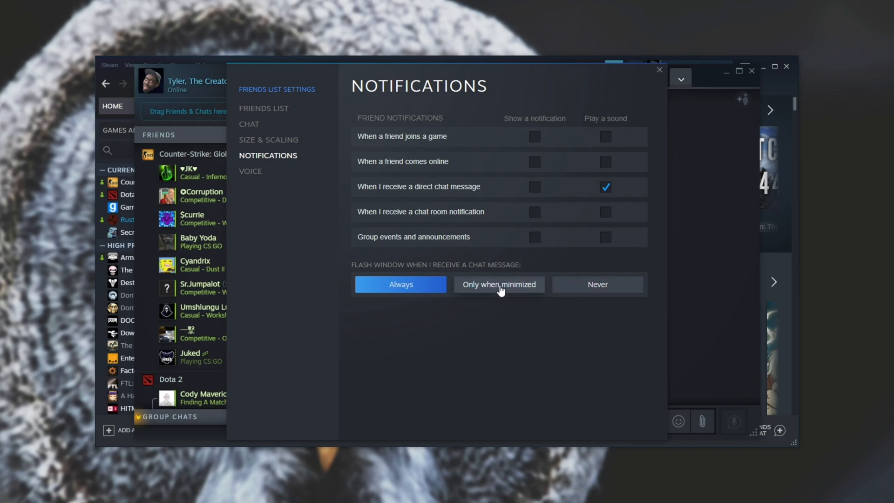
{"action": "mouse_move", "coordinate": [526, 315]}
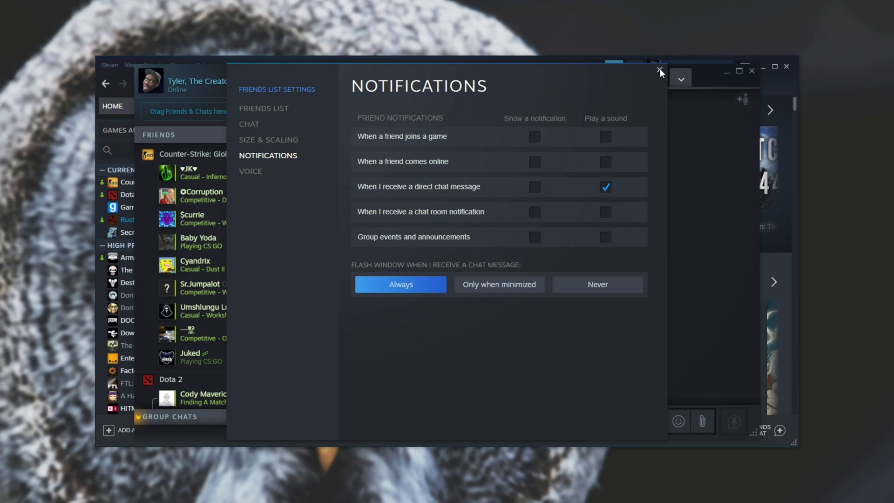
Close the friends list settings window, keeping flash window set to Always.
{"action": "left_click", "coordinate": [659, 70]}
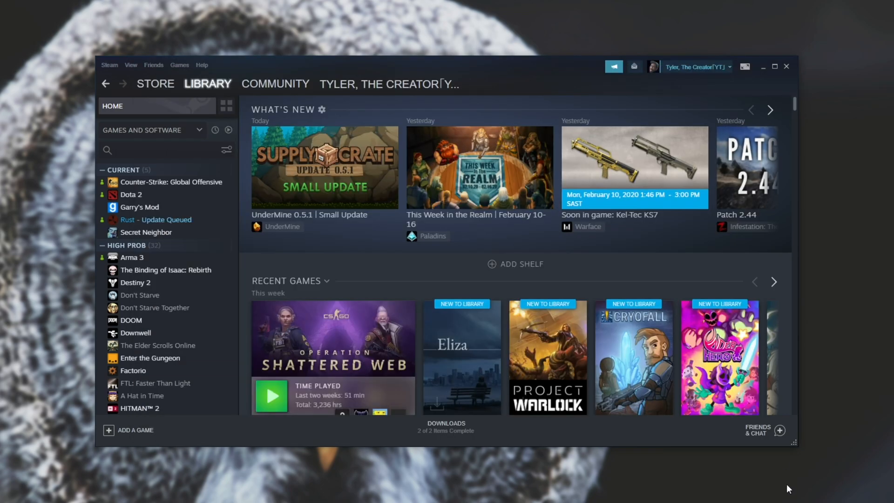